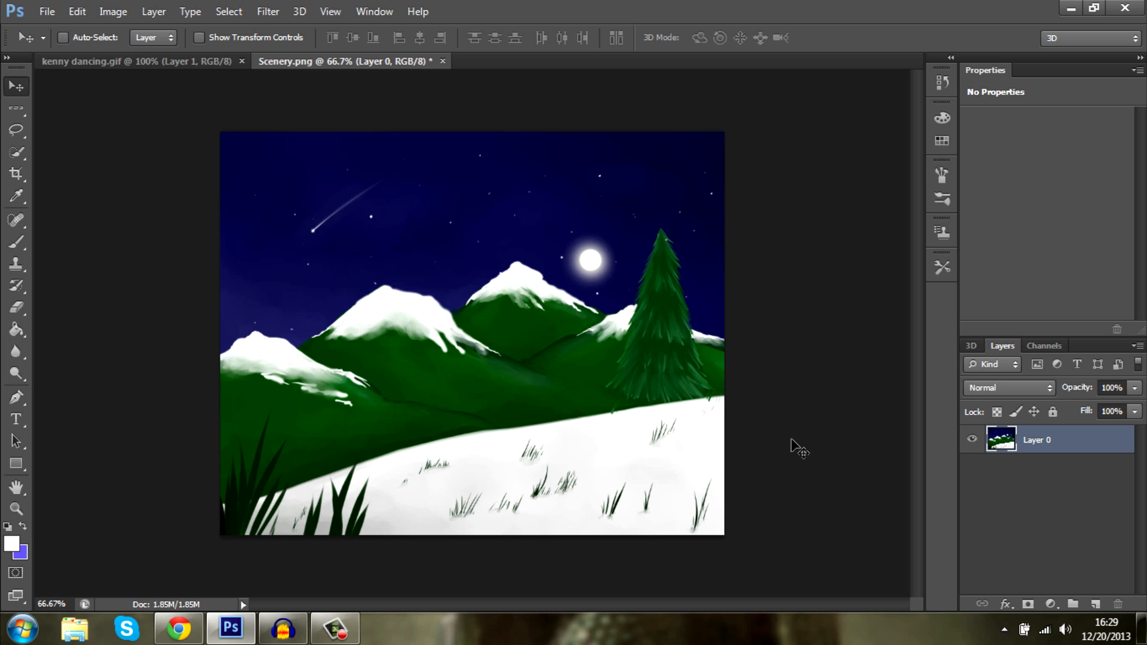
{"action": "mouse_move", "coordinate": [580, 501]}
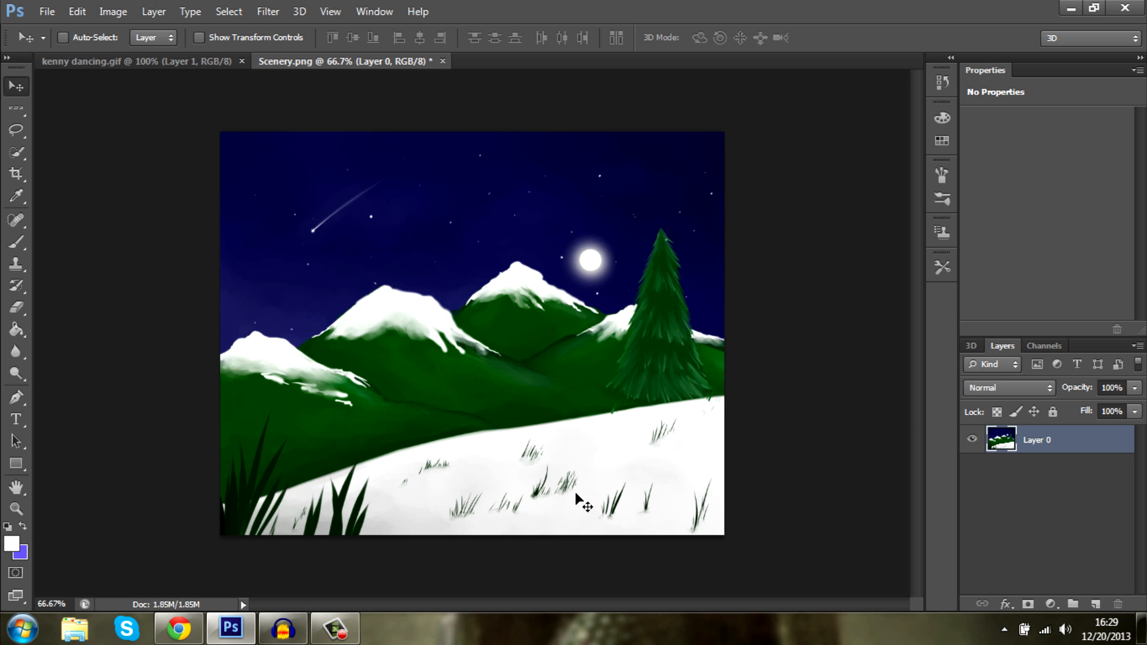
- Look at the kenny dancing.gif animation, then return to Scenery.png
{"action": "left_click", "coordinate": [119, 62]}
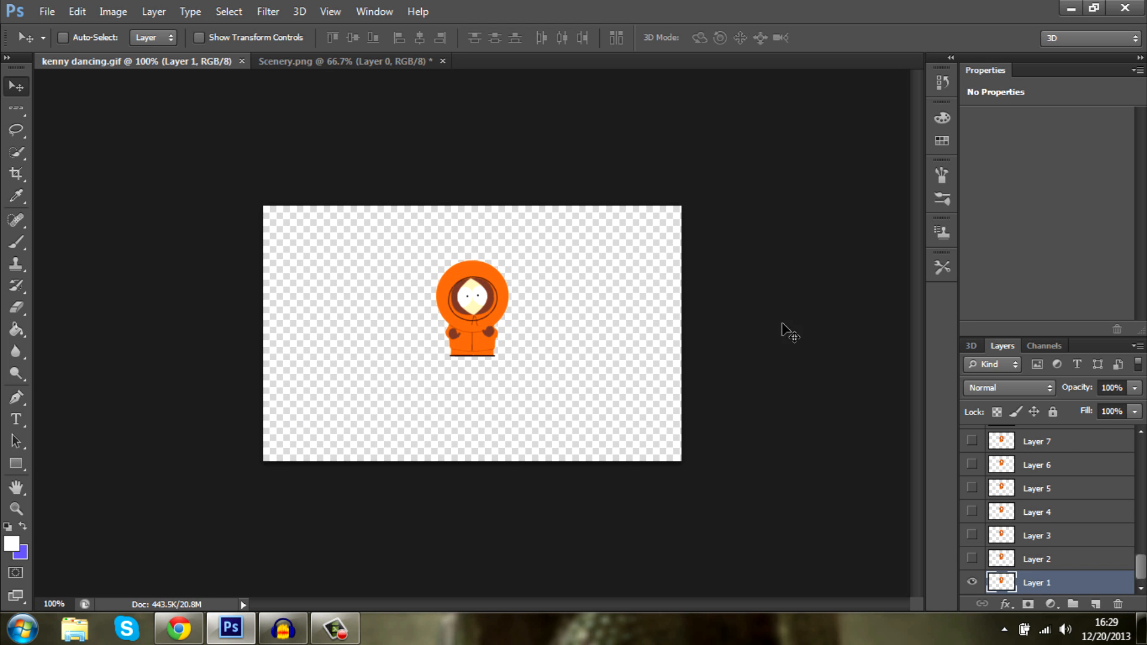
{"action": "mouse_move", "coordinate": [514, 184]}
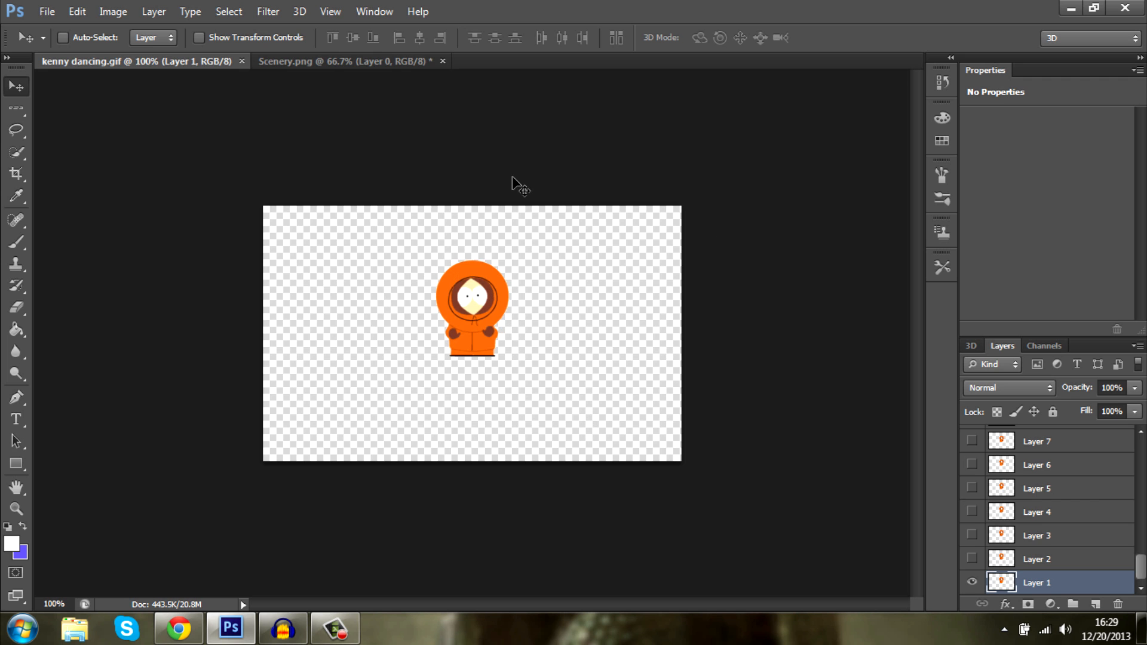
{"action": "left_click", "coordinate": [340, 61]}
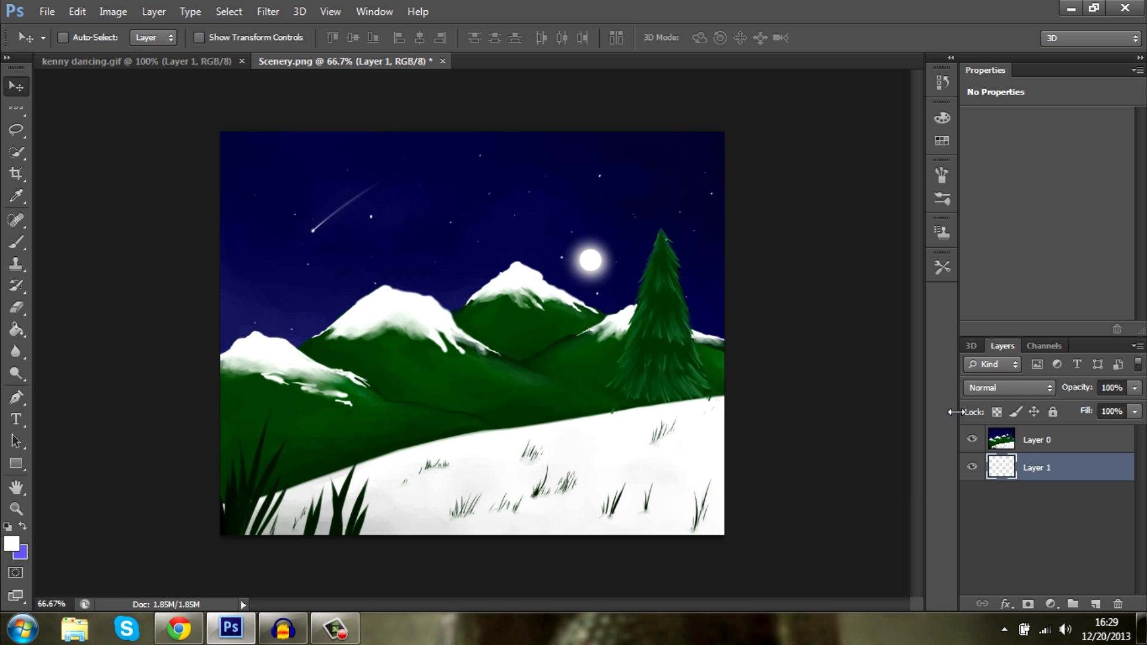
- Show the Timeline via the Window menu, make frames from the scenery layers, and switch to kenny dancing.gif
{"action": "left_click", "coordinate": [373, 11]}
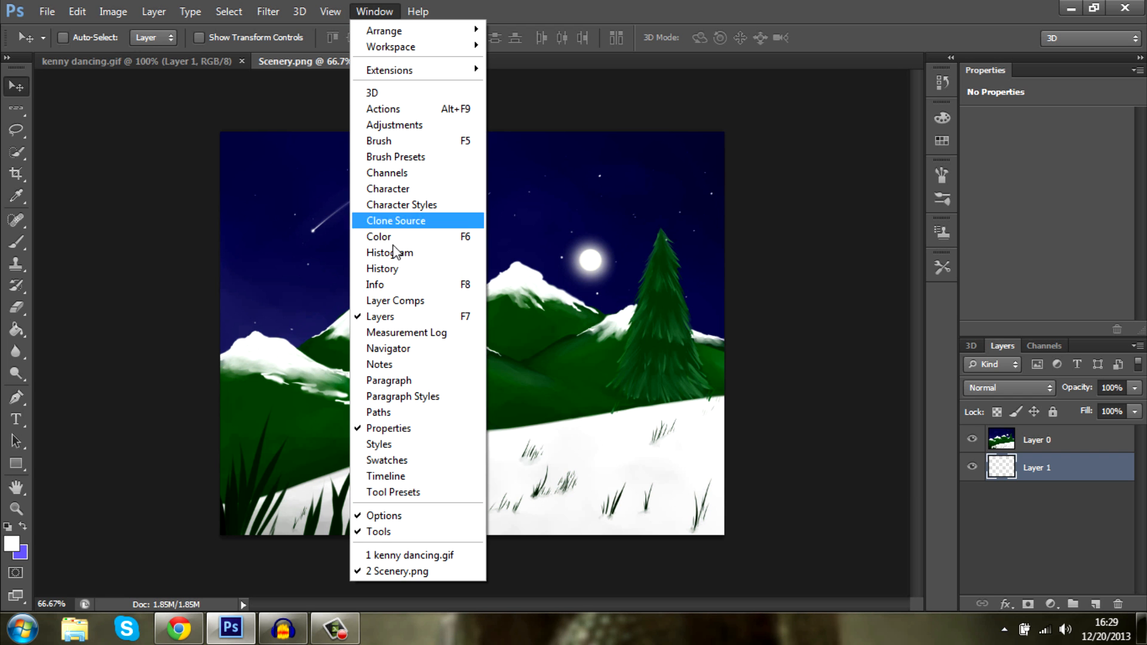
{"action": "left_click", "coordinate": [385, 476]}
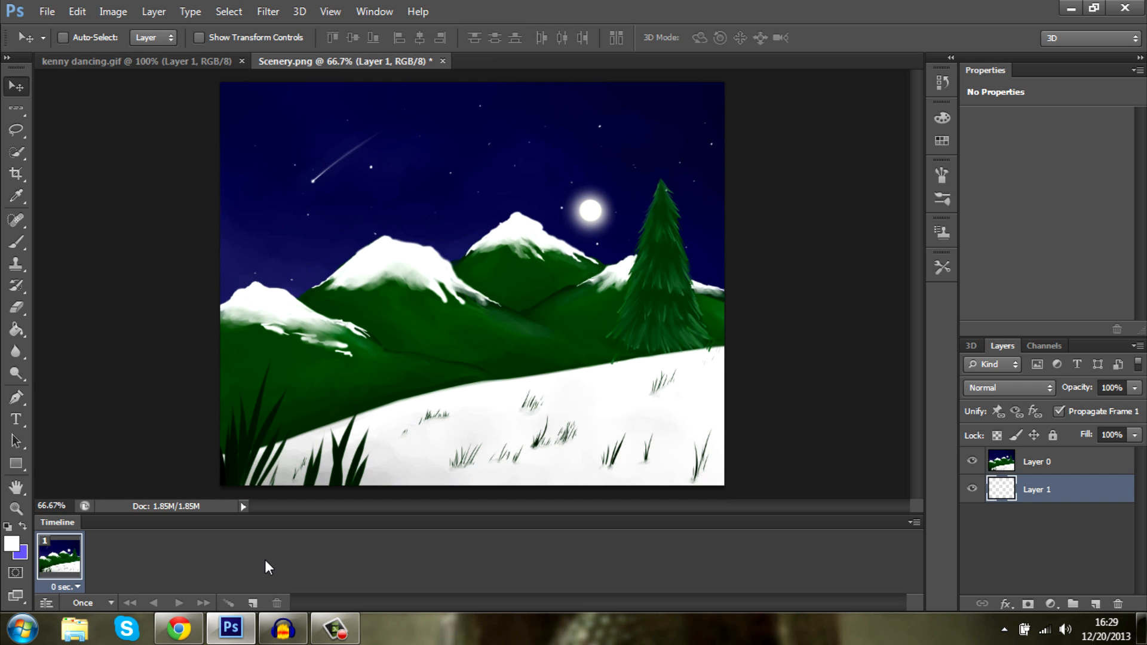
{"action": "mouse_move", "coordinate": [435, 506]}
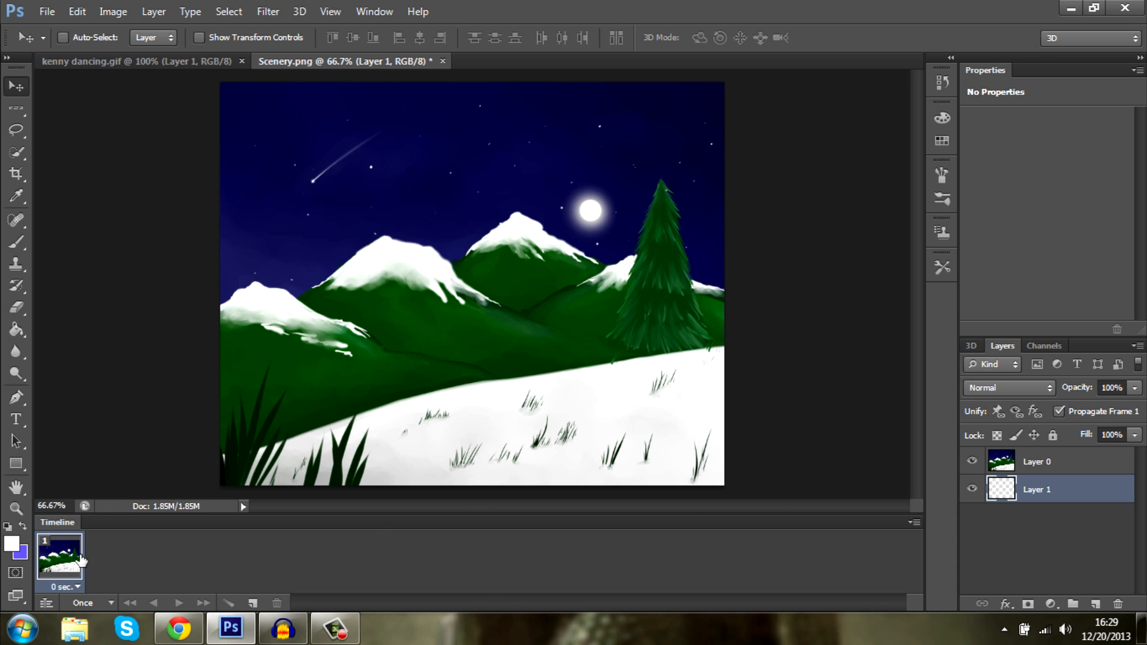
{"action": "mouse_move", "coordinate": [113, 562]}
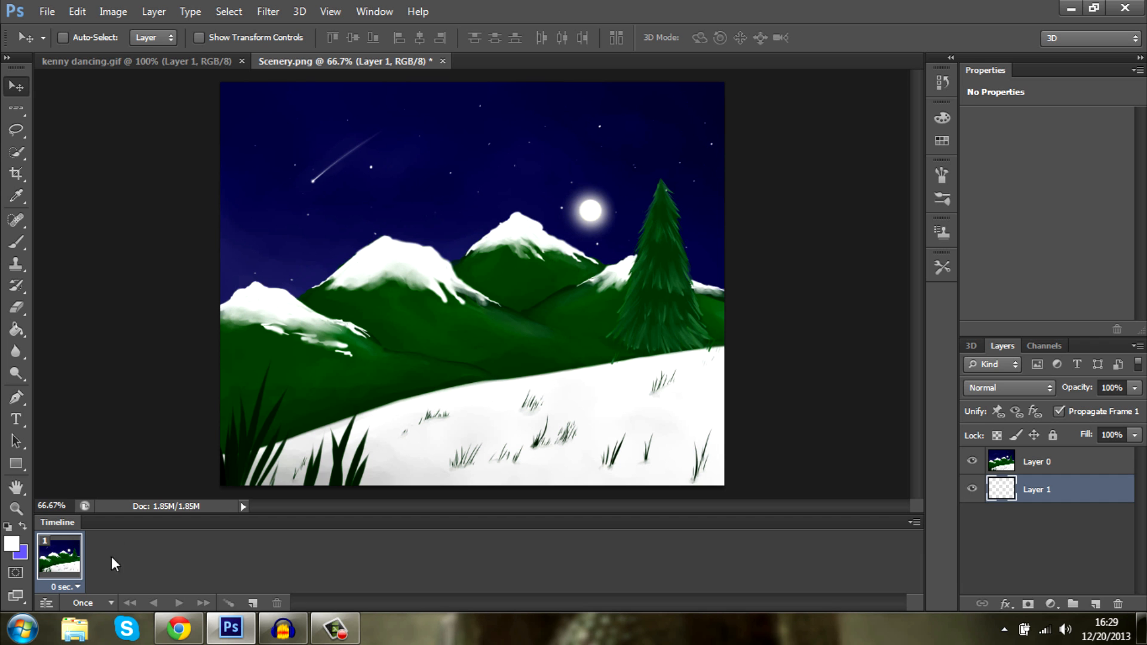
{"action": "mouse_move", "coordinate": [1011, 516]}
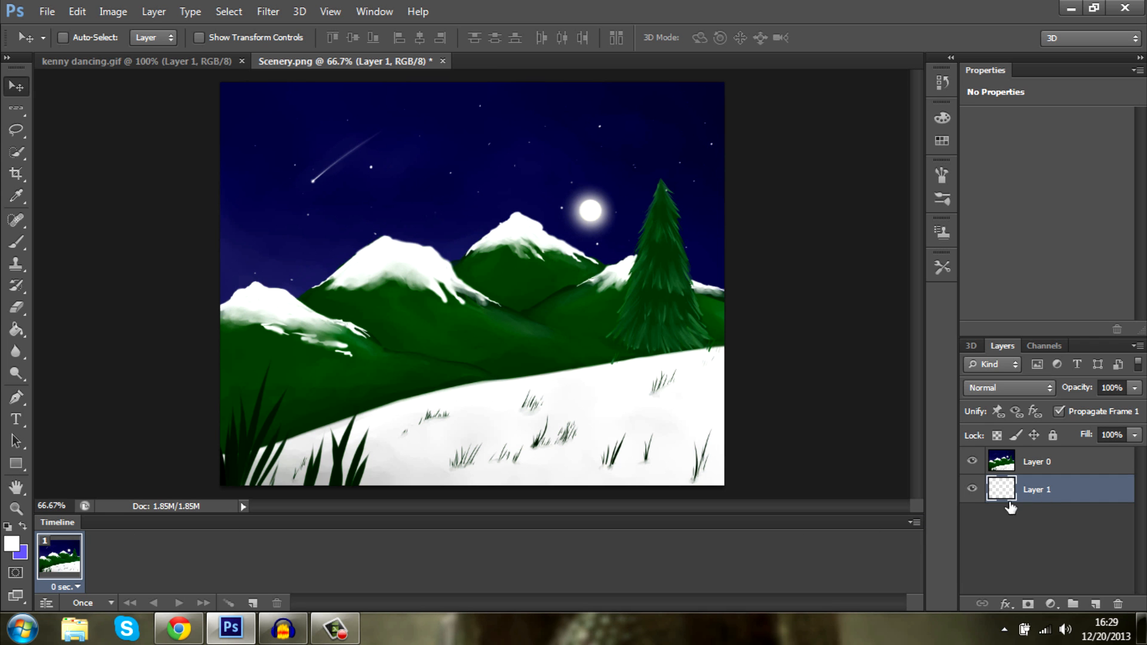
{"action": "left_click", "coordinate": [915, 522]}
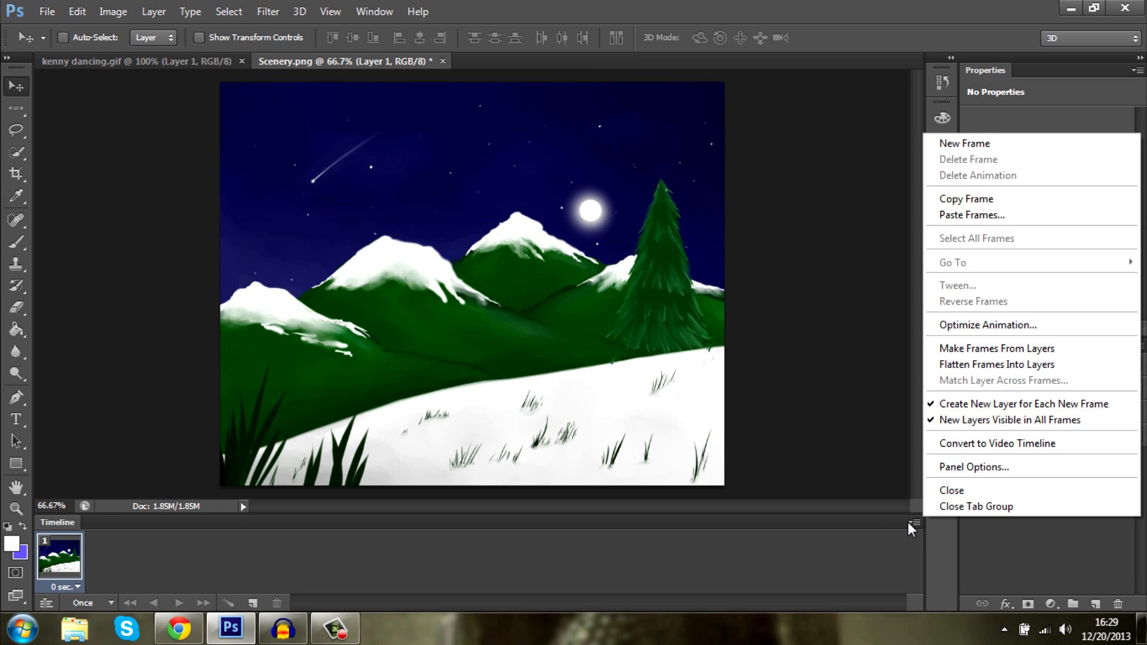
{"action": "mouse_move", "coordinate": [963, 349]}
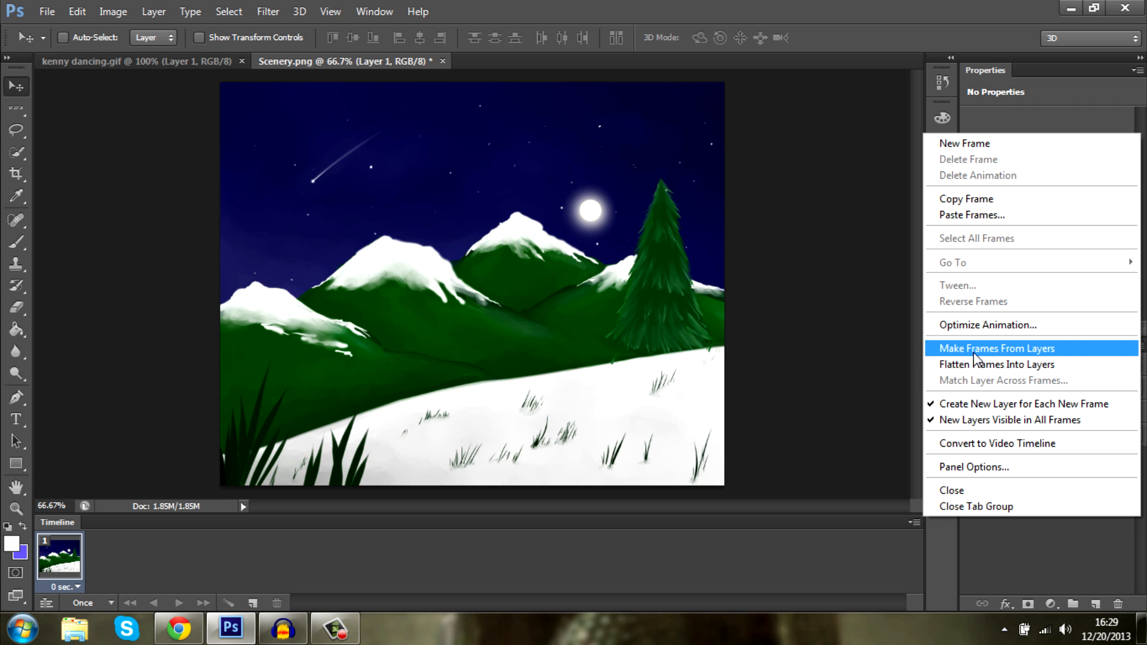
{"action": "left_click", "coordinate": [990, 349]}
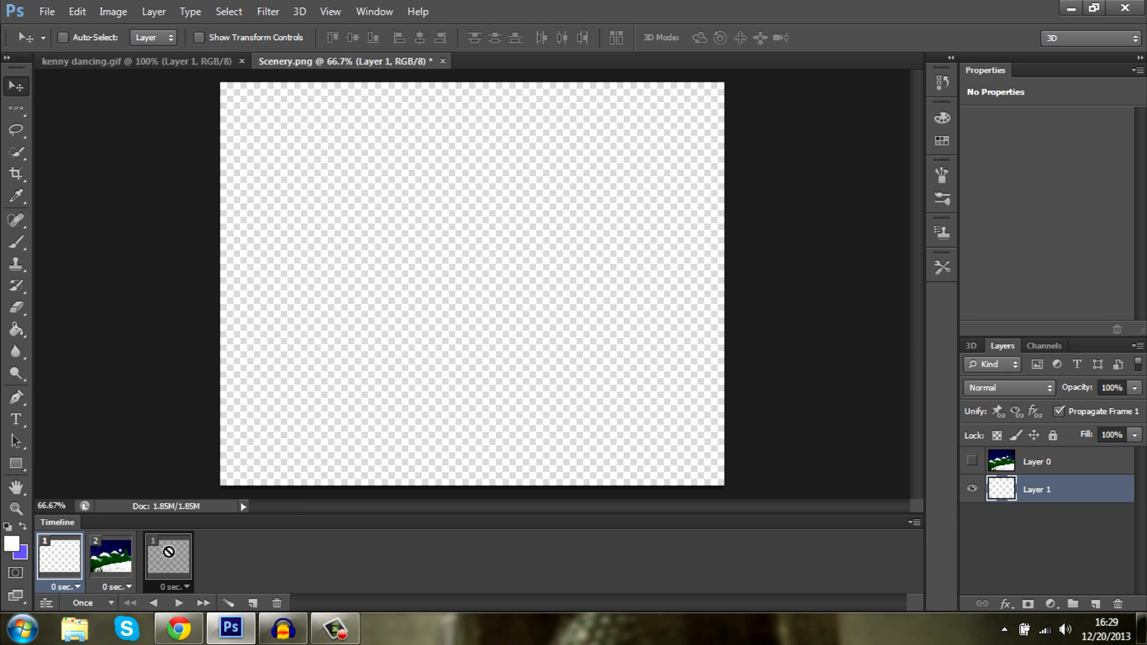
{"action": "left_click", "coordinate": [125, 59]}
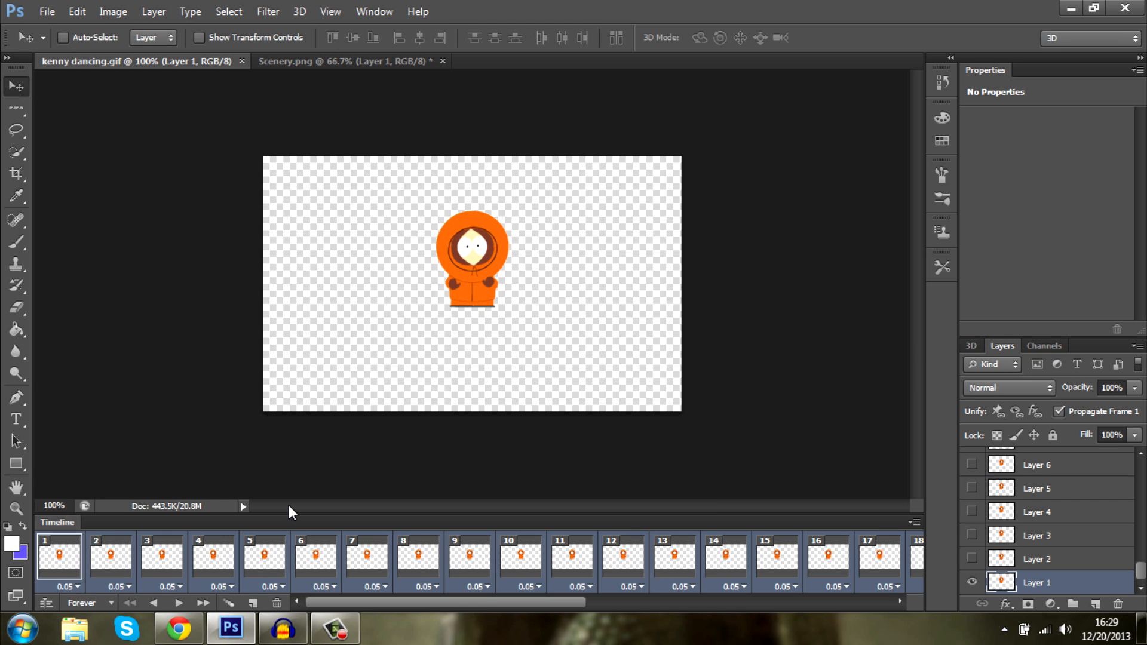
{"action": "mouse_move", "coordinate": [852, 509]}
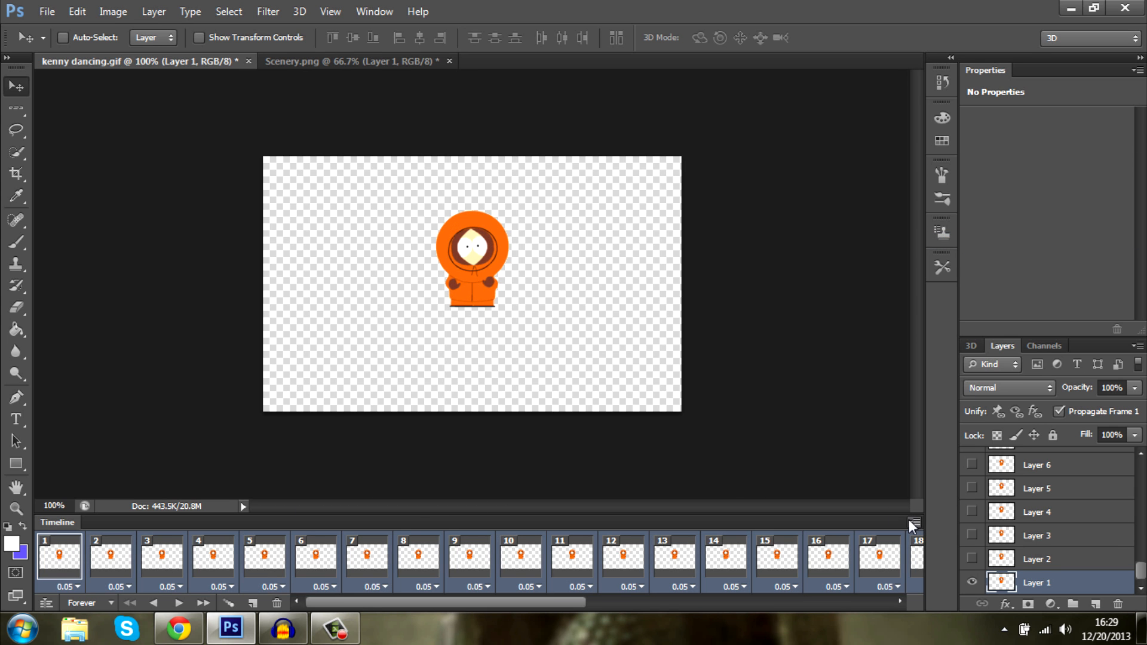
{"action": "mouse_move", "coordinate": [396, 83]}
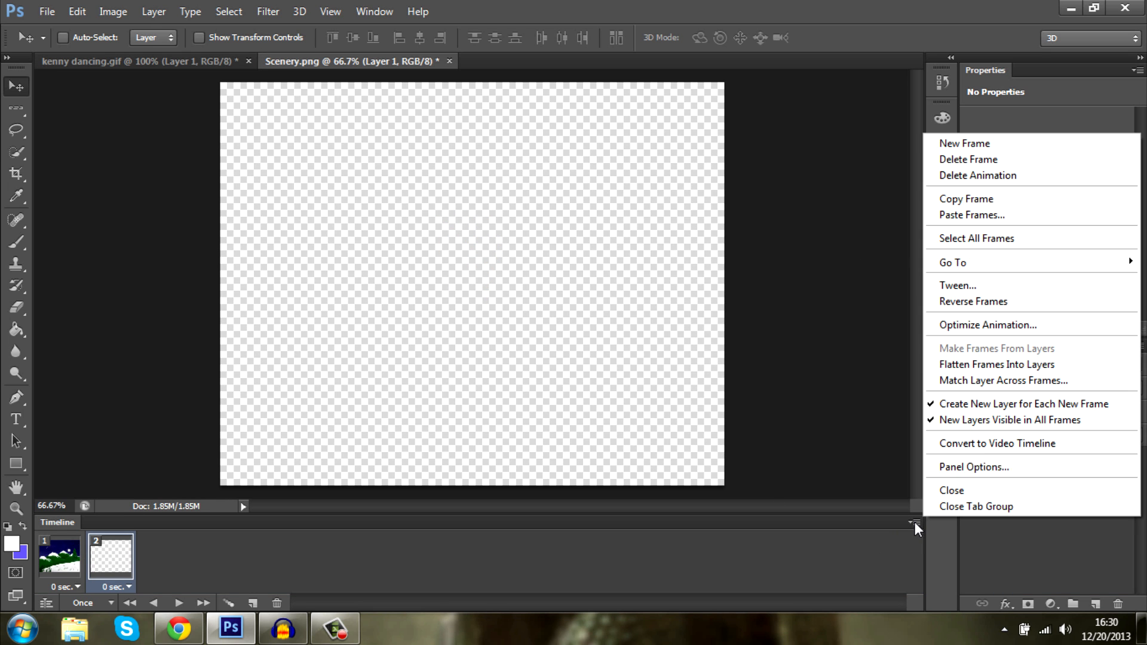
- Paste the copied Kenny frames into the Scenery timeline using Paste Over Selection
{"action": "left_click", "coordinate": [966, 215]}
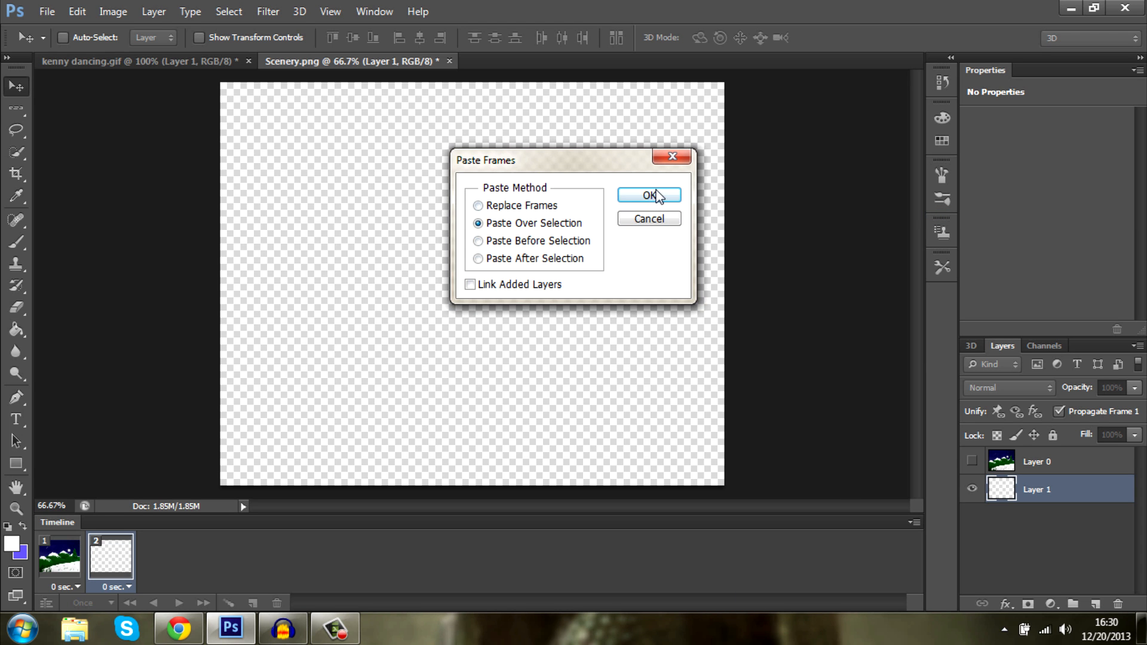
{"action": "left_click", "coordinate": [648, 193]}
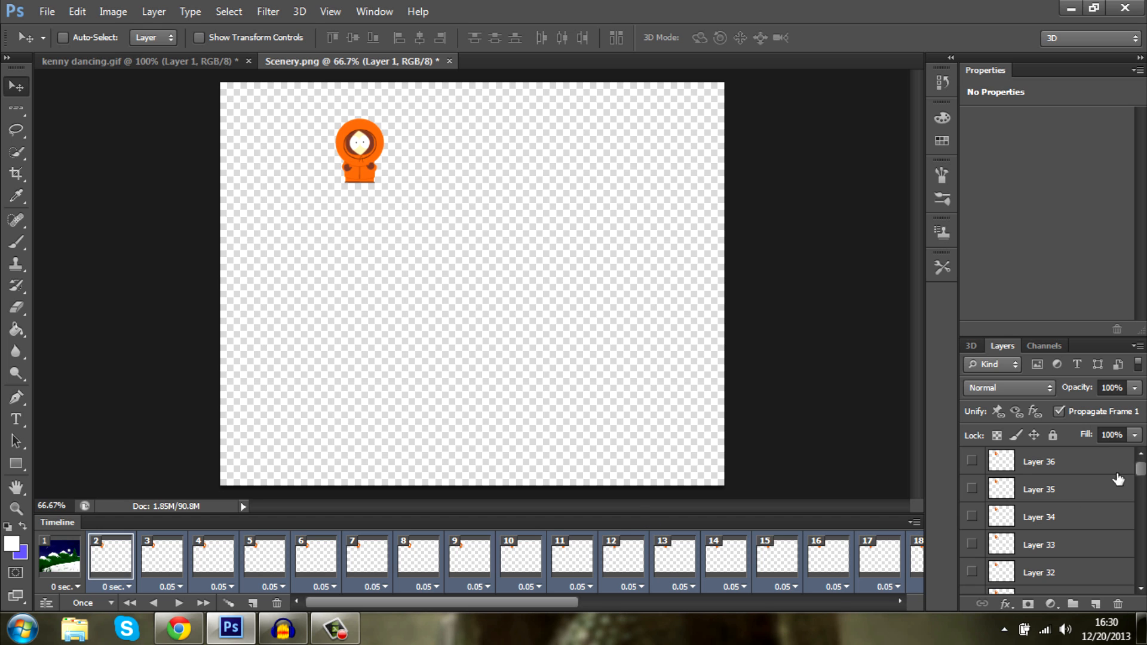
{"action": "scroll", "scroll_direction": "down", "scroll_amount": 3}
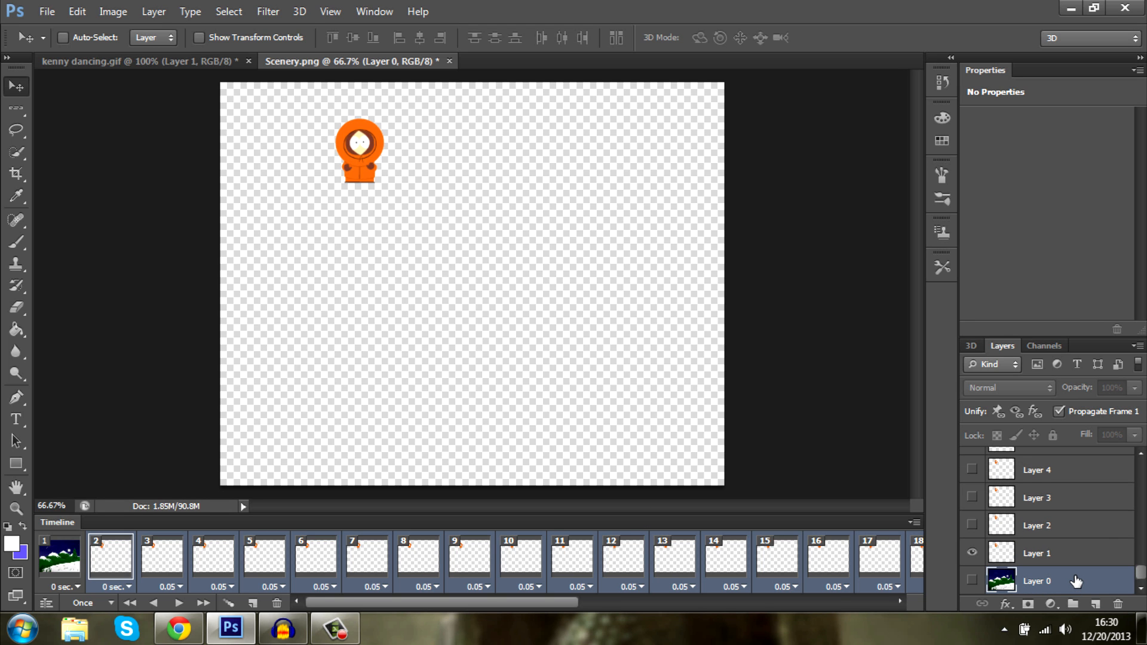
- Match the night scenery layer across all frames, keeping Position, Visibility and Style, and return to frame 1
{"action": "left_click", "coordinate": [58, 560]}
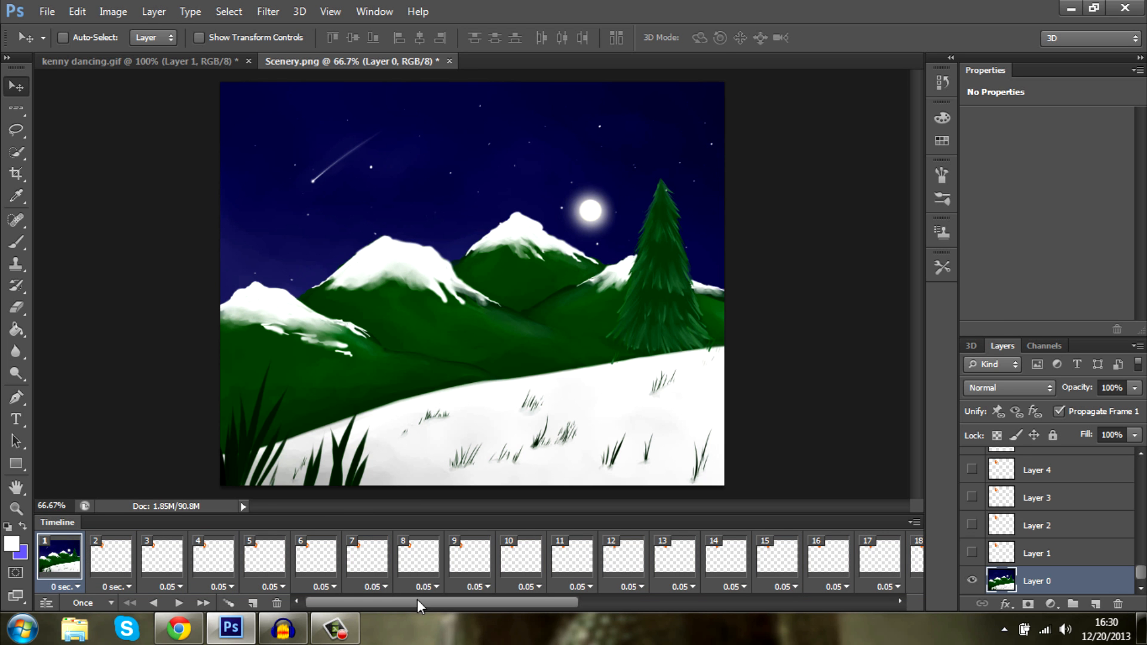
{"action": "mouse_move", "coordinate": [896, 404]}
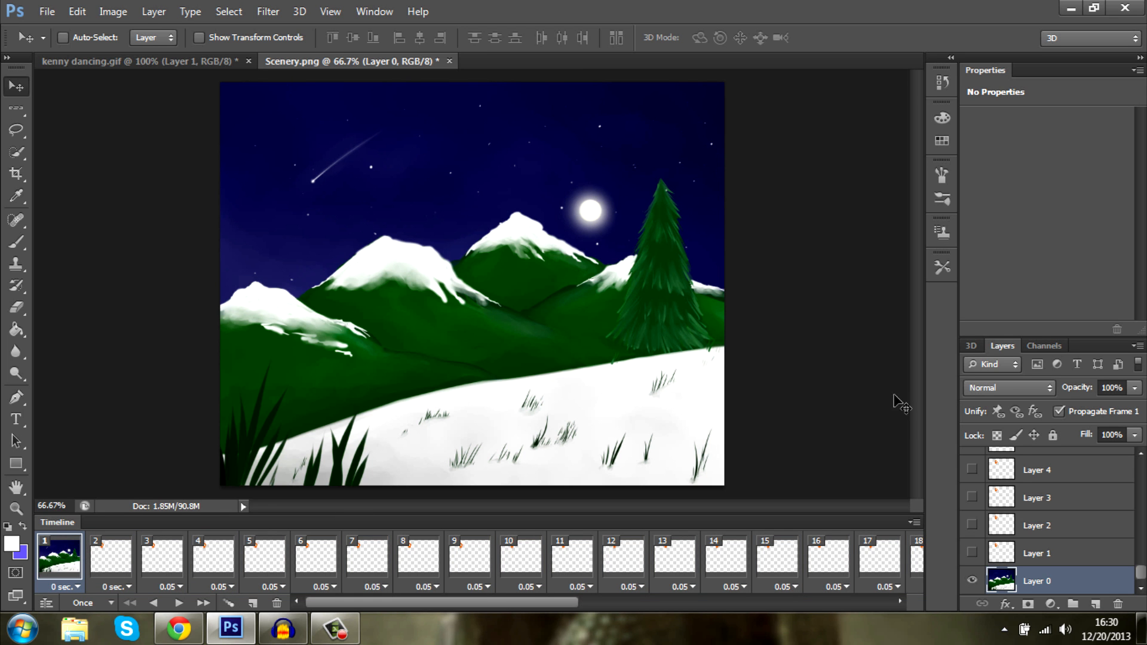
{"action": "left_click", "coordinate": [915, 522]}
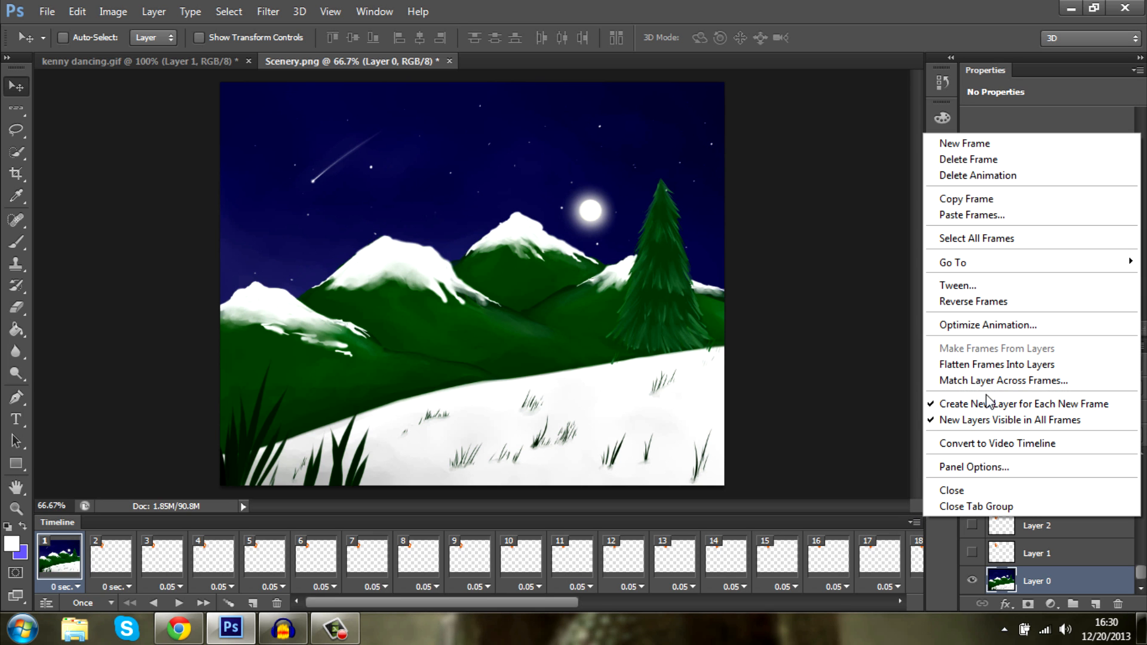
{"action": "mouse_move", "coordinate": [1094, 381]}
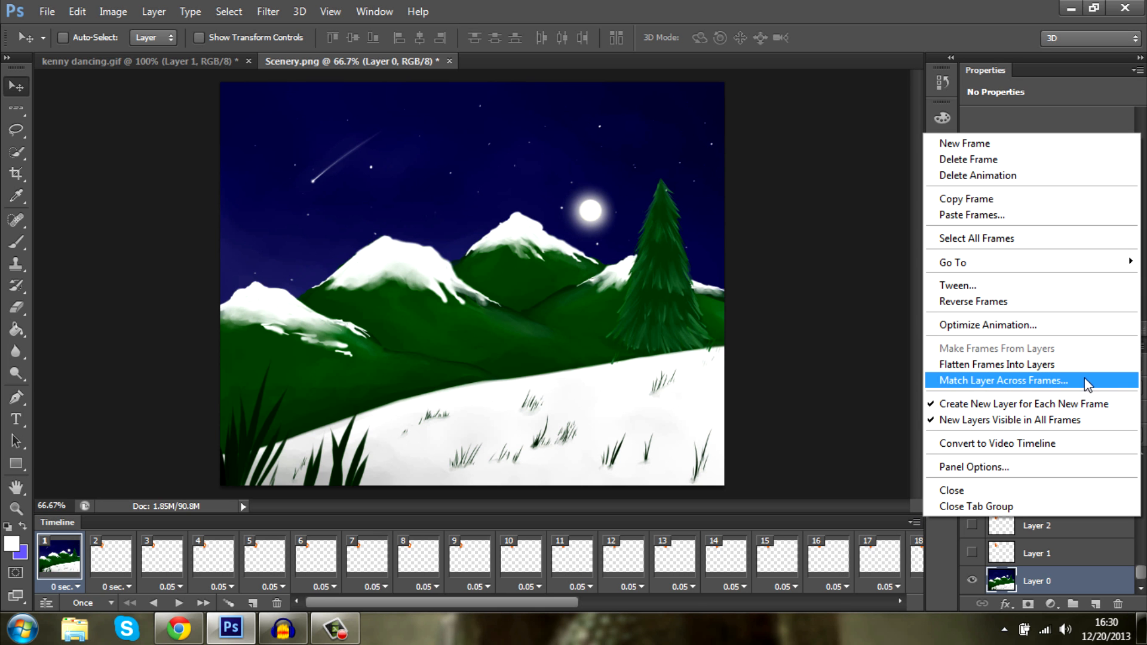
{"action": "left_click", "coordinate": [999, 381]}
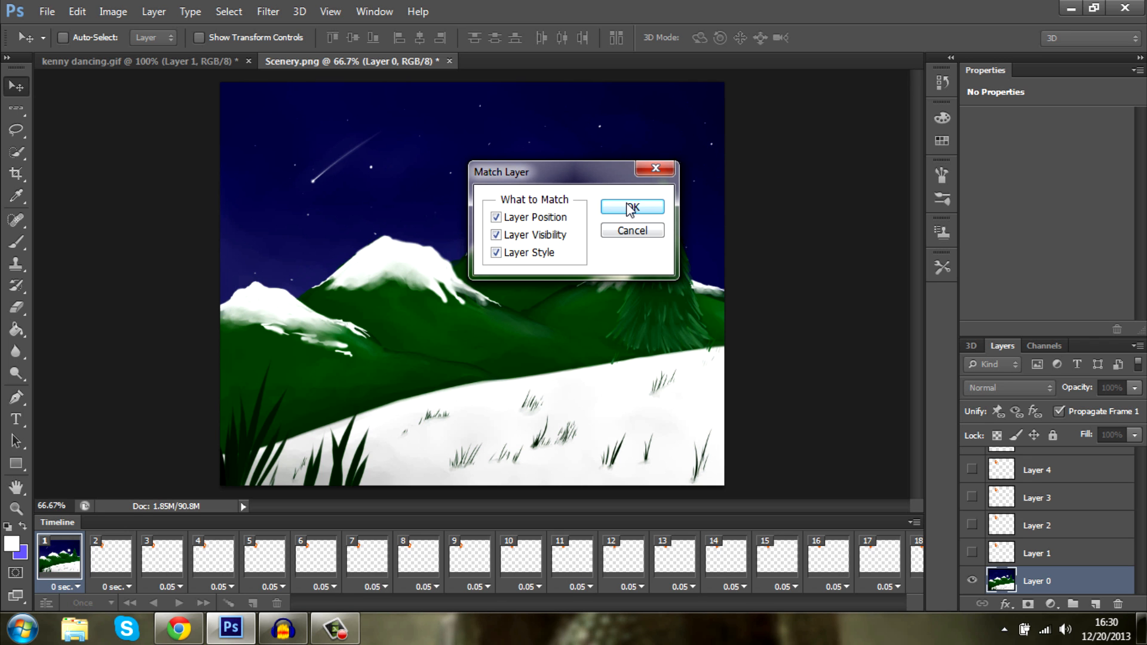
{"action": "left_click", "coordinate": [632, 207]}
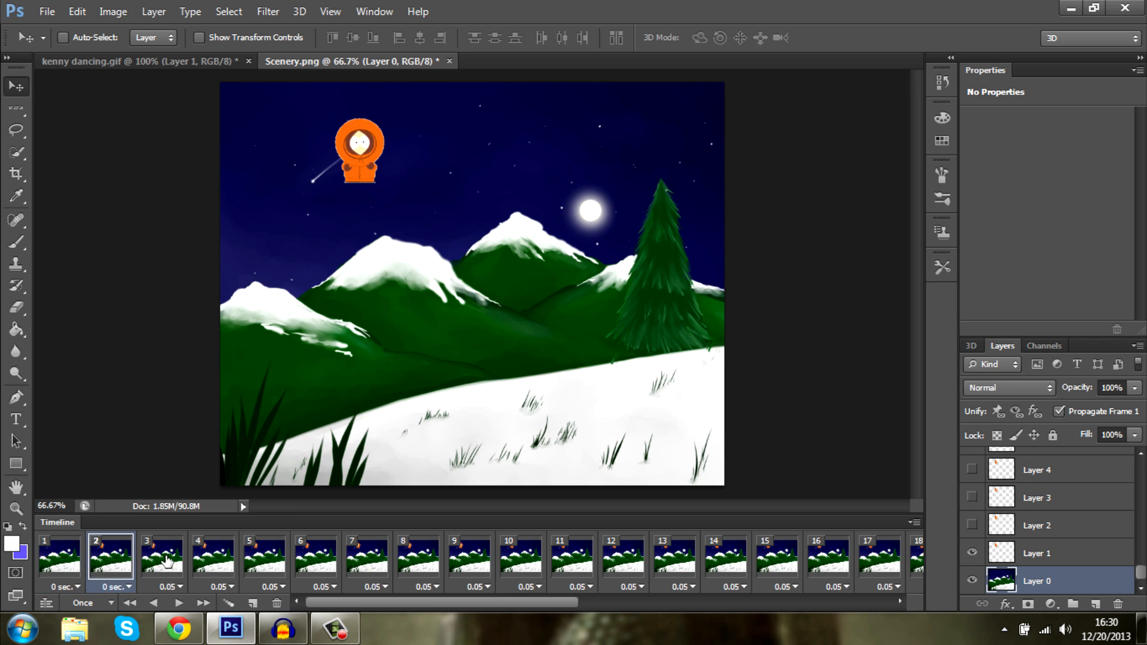
{"action": "left_click", "coordinate": [59, 559]}
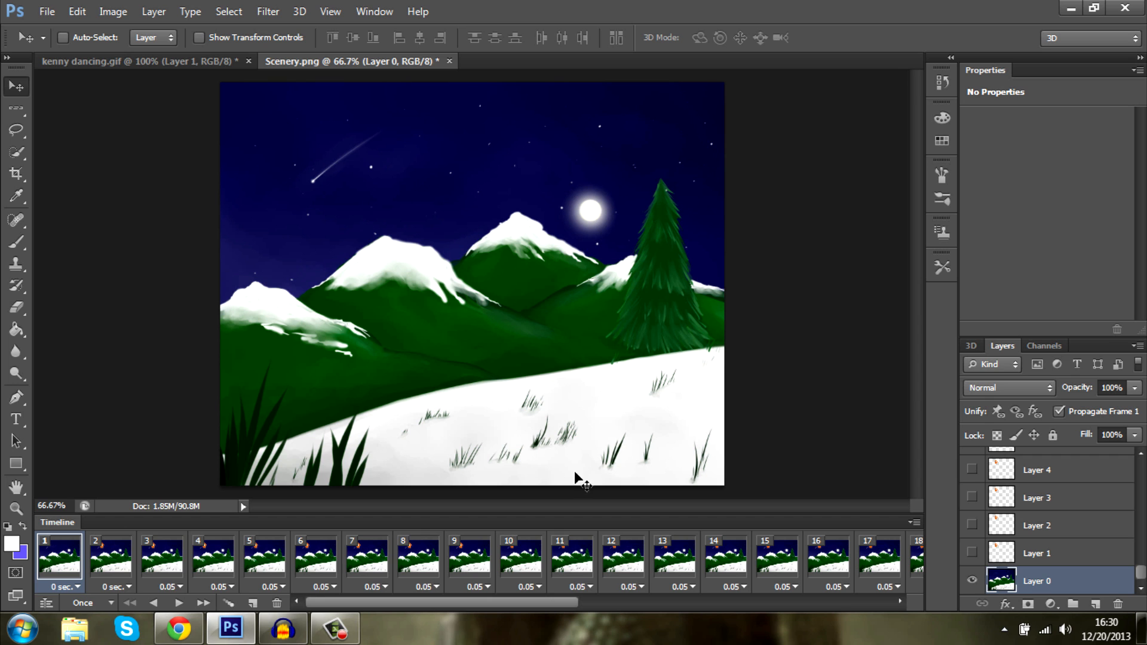
{"action": "mouse_move", "coordinate": [107, 583]}
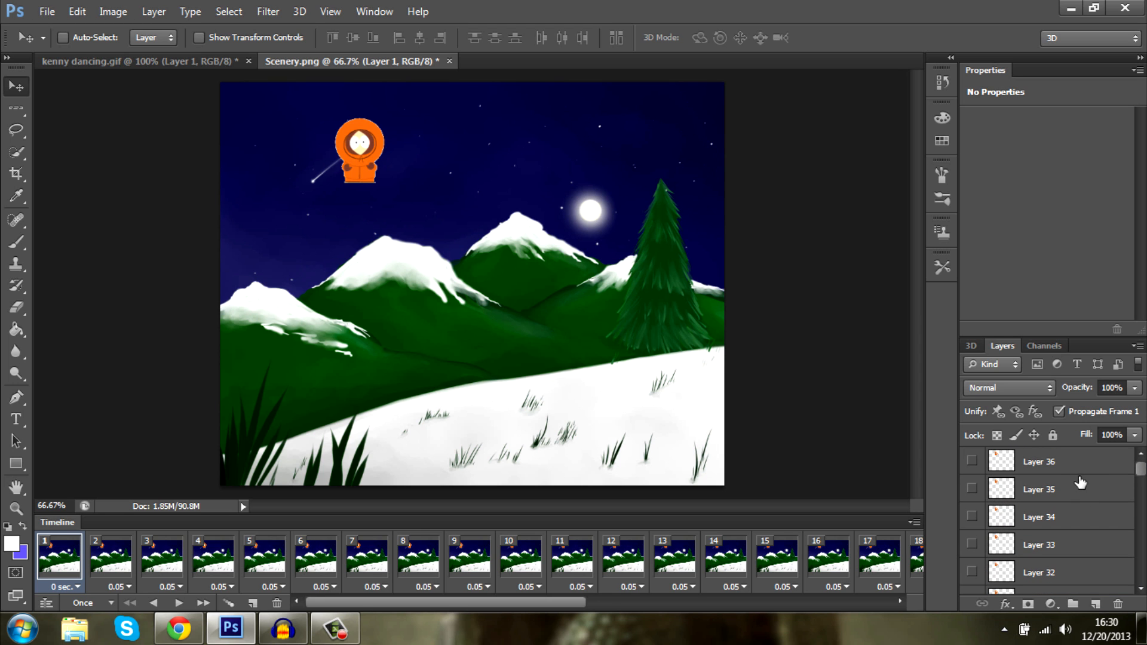
{"action": "mouse_move", "coordinate": [1133, 572]}
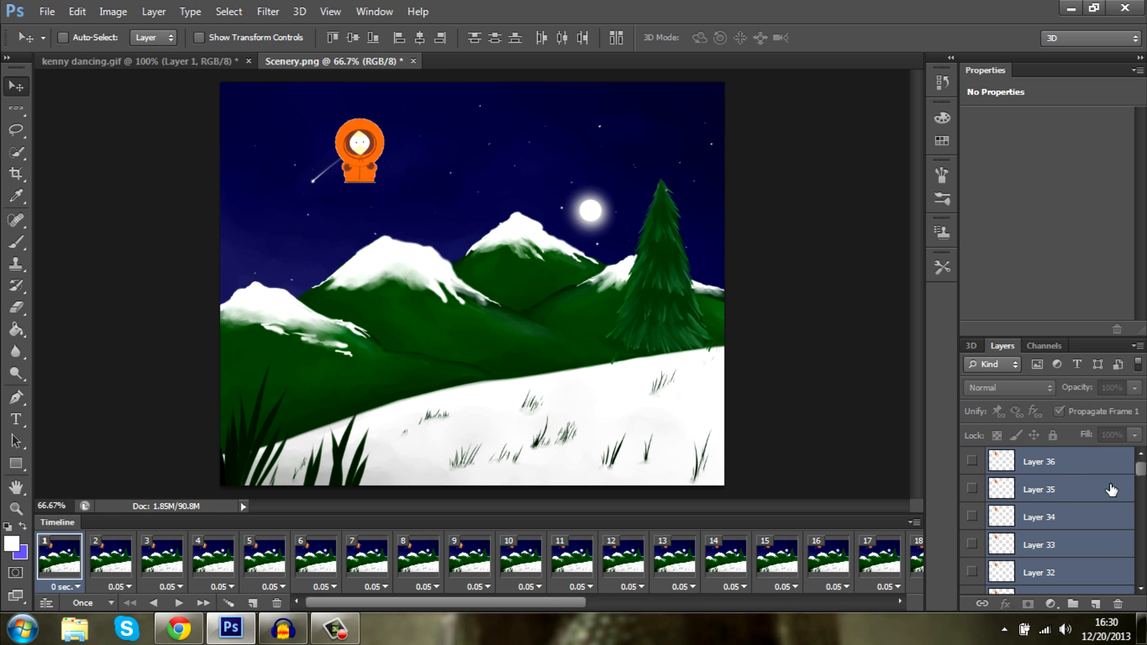
- Drag all Kenny layers onto the snowy slope by the pine tree and start Free Transform to enlarge him
{"action": "scroll", "scroll_direction": "down", "scroll_amount": 3}
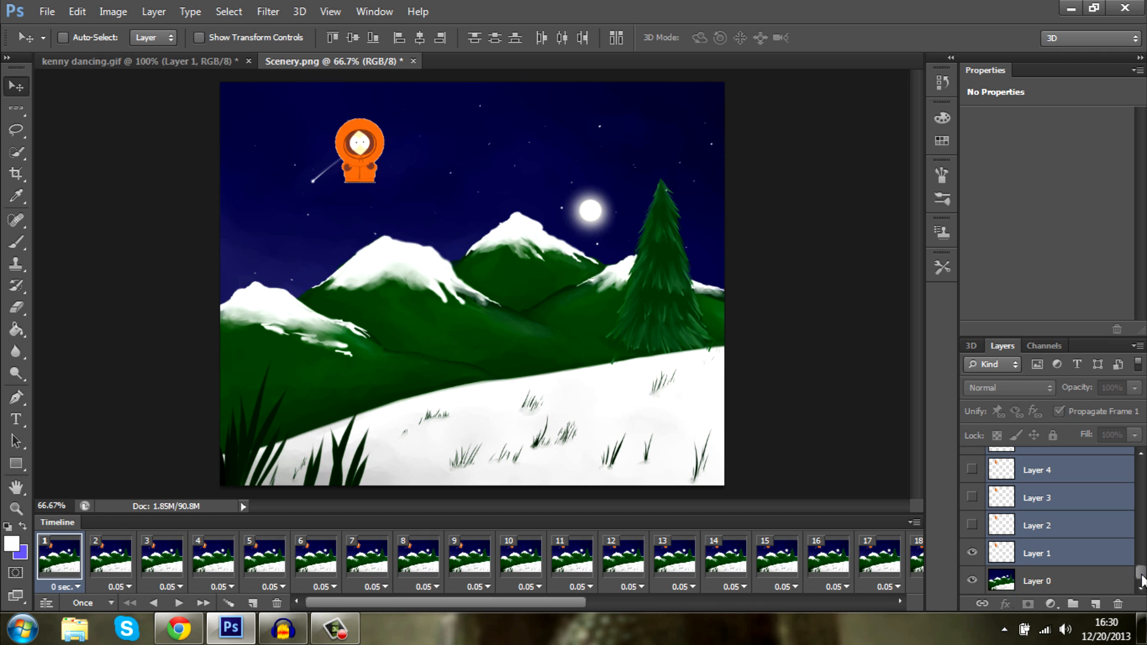
{"action": "left_click_drag", "start_coordinate": [358, 151], "coordinate": [614, 355]}
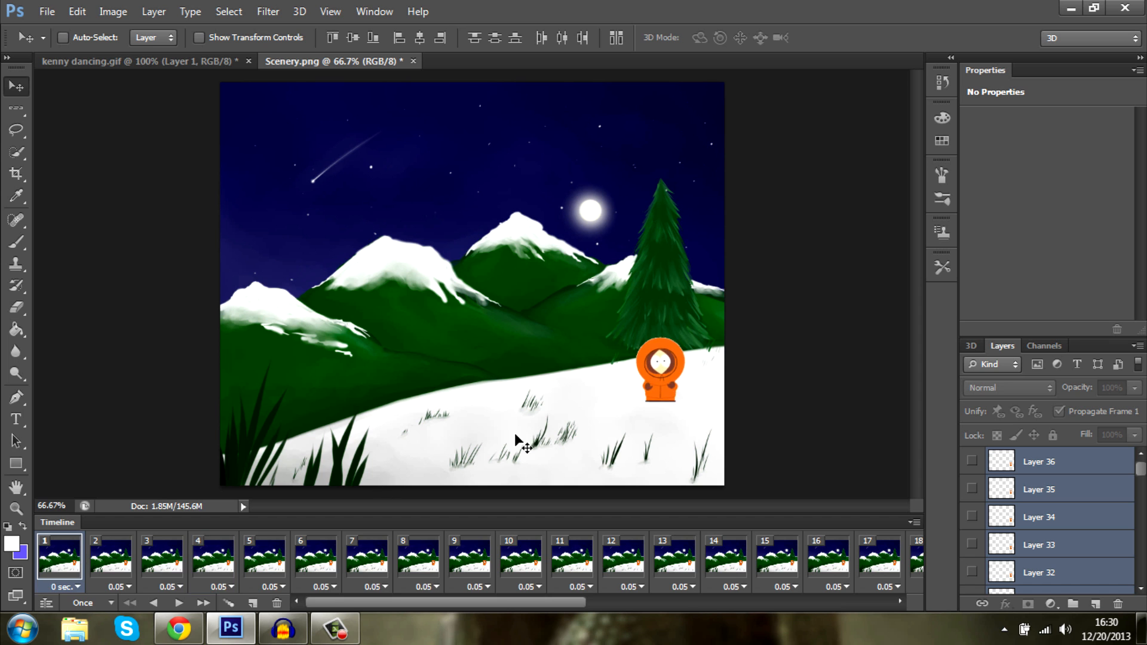
{"action": "left_click_drag", "start_coordinate": [660, 362], "coordinate": [656, 373]}
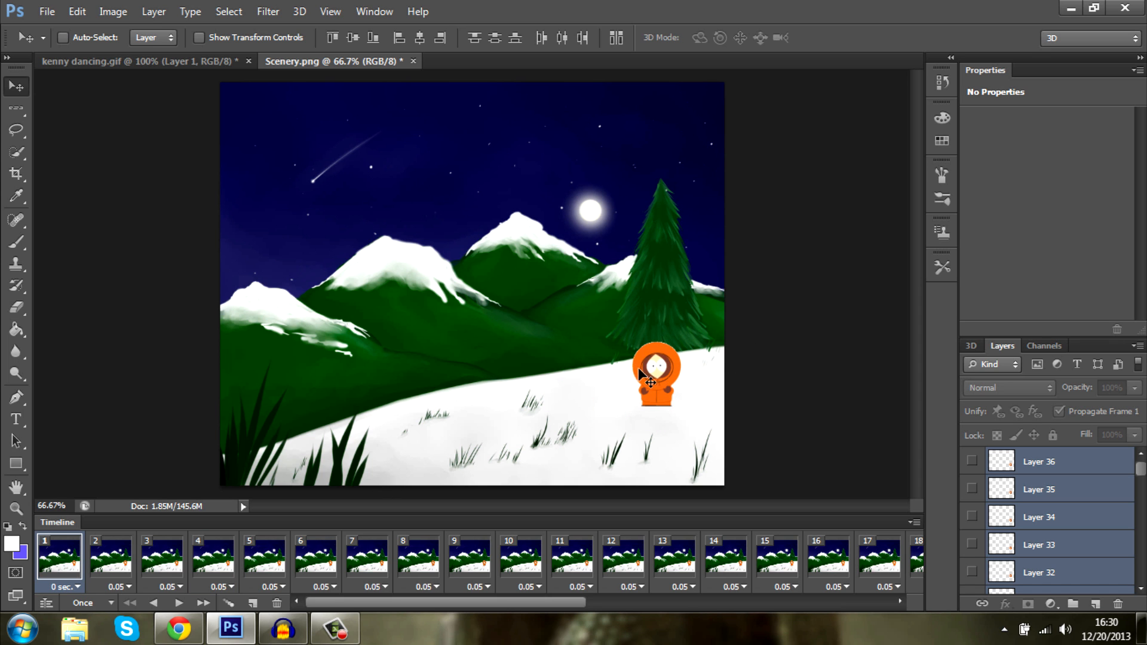
{"action": "key", "text": "ctrl+t"}
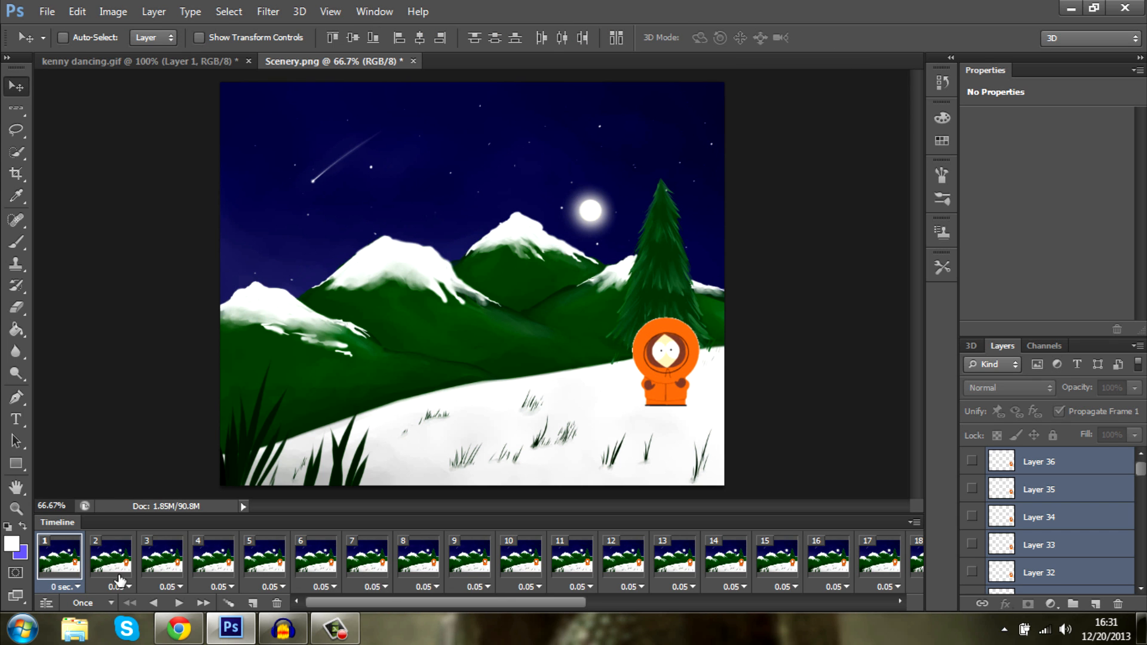
- Play the looping dancing Kenny animation to preview it, then stop playback
{"action": "left_click", "coordinate": [84, 603]}
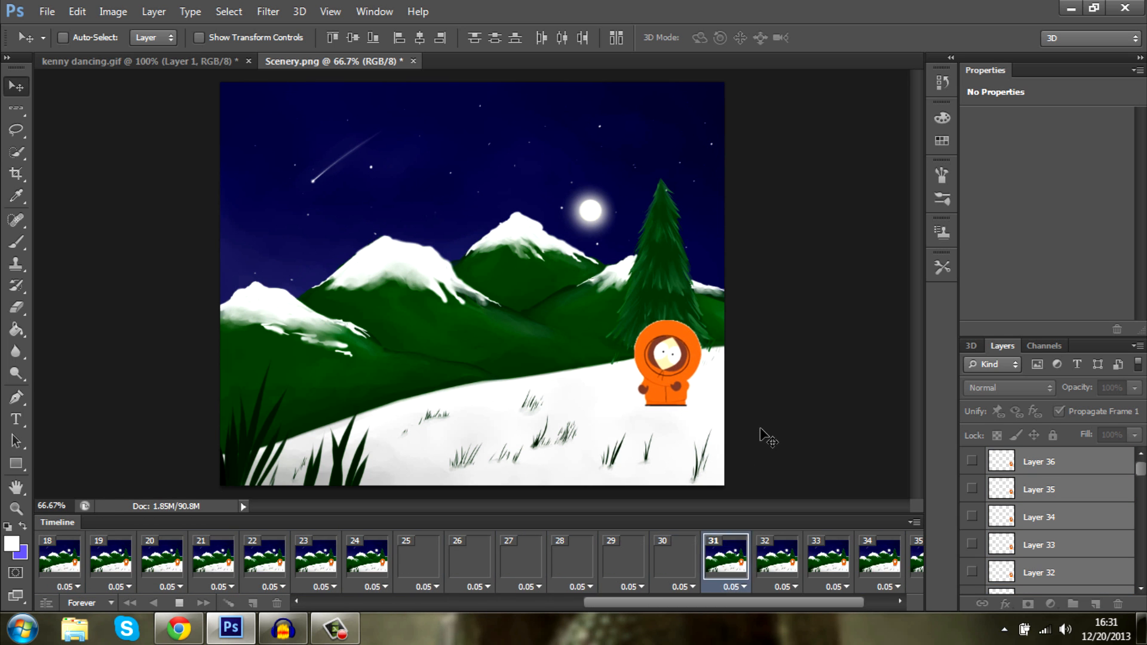
{"action": "left_click", "coordinate": [368, 561]}
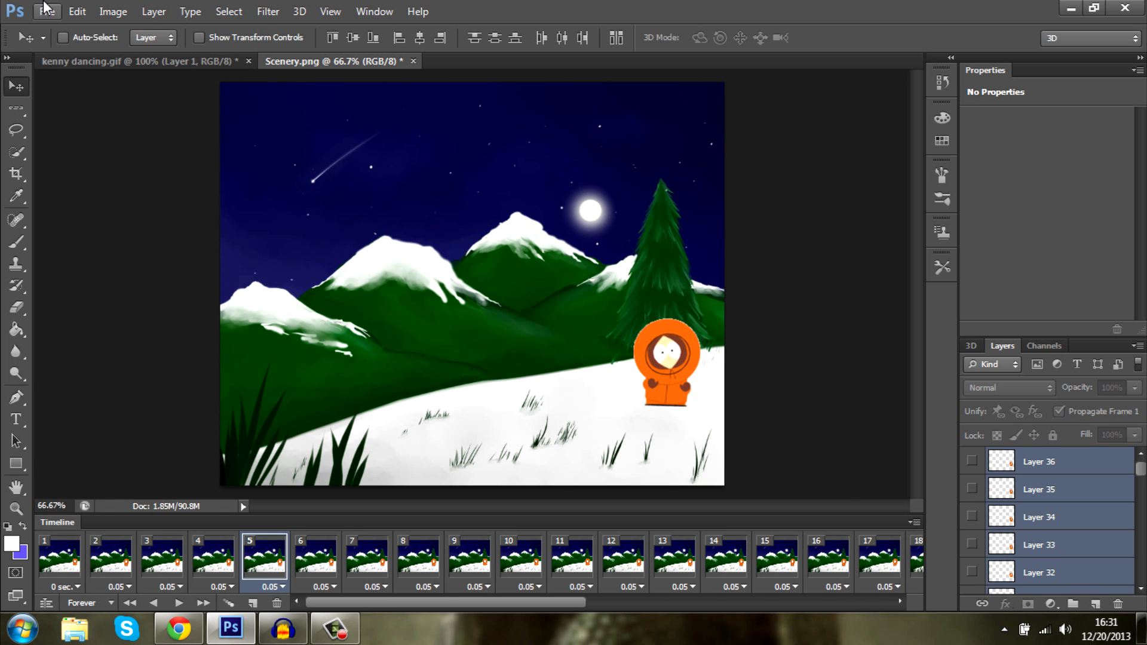
{"action": "left_click", "coordinate": [48, 11]}
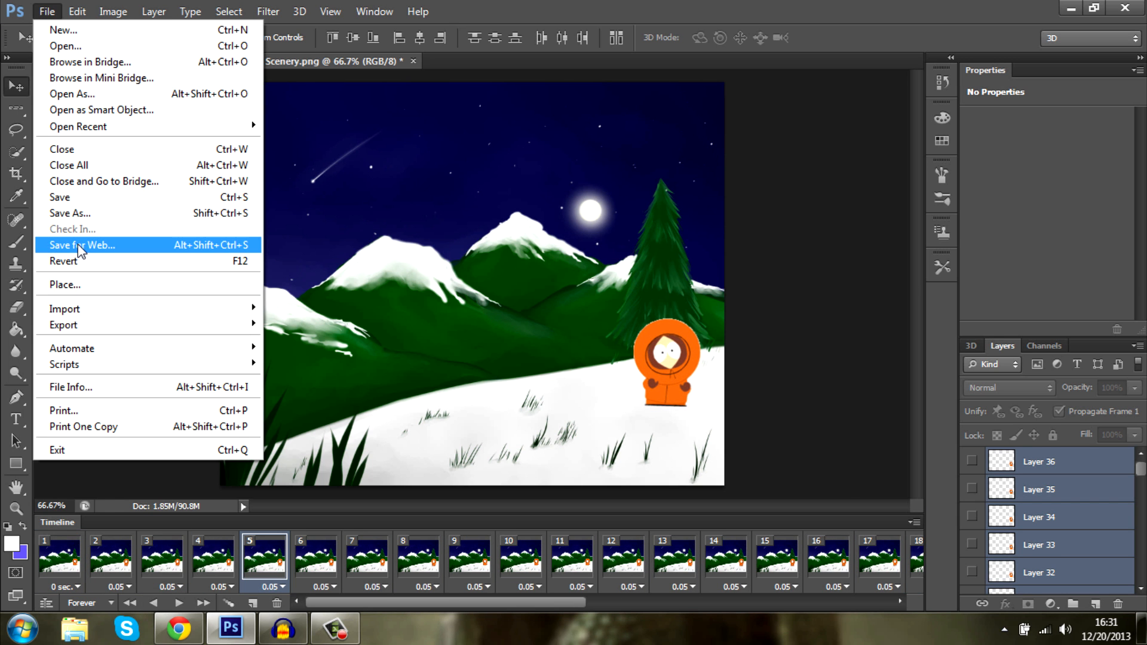
{"action": "mouse_move", "coordinate": [122, 251]}
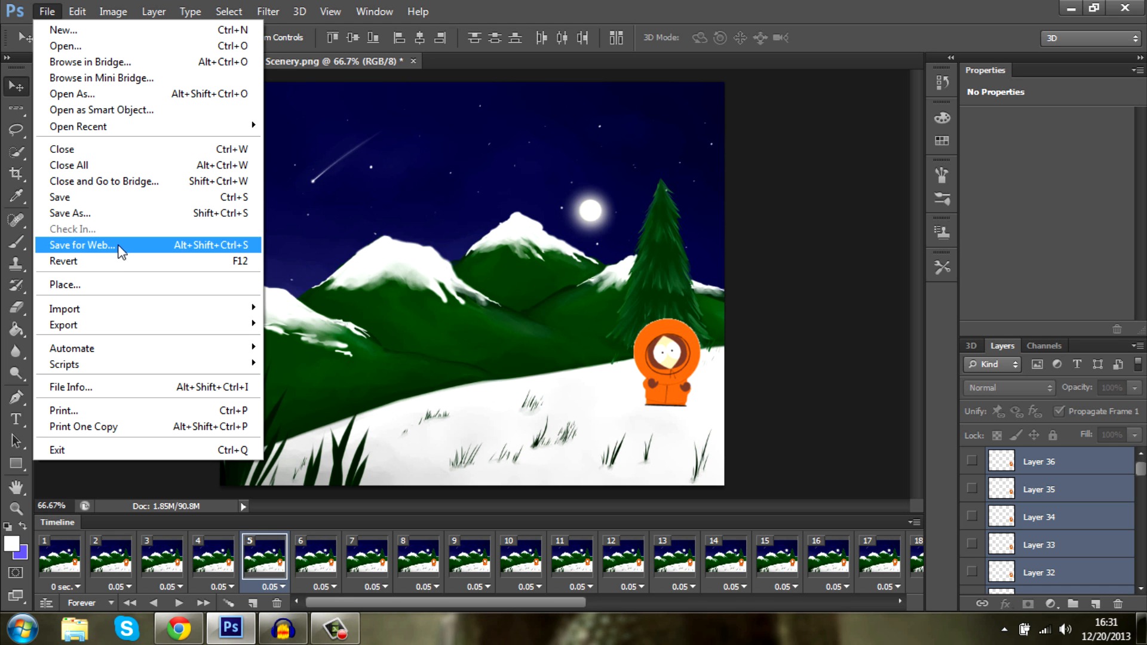
{"action": "left_click", "coordinate": [81, 245]}
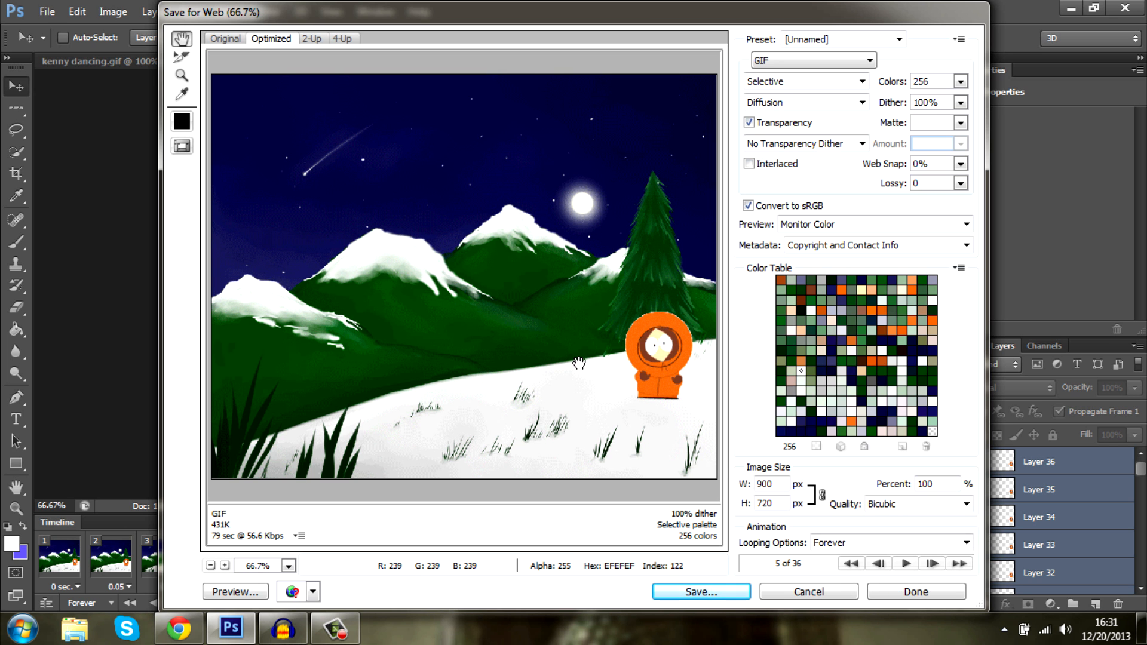
{"action": "mouse_move", "coordinate": [639, 341]}
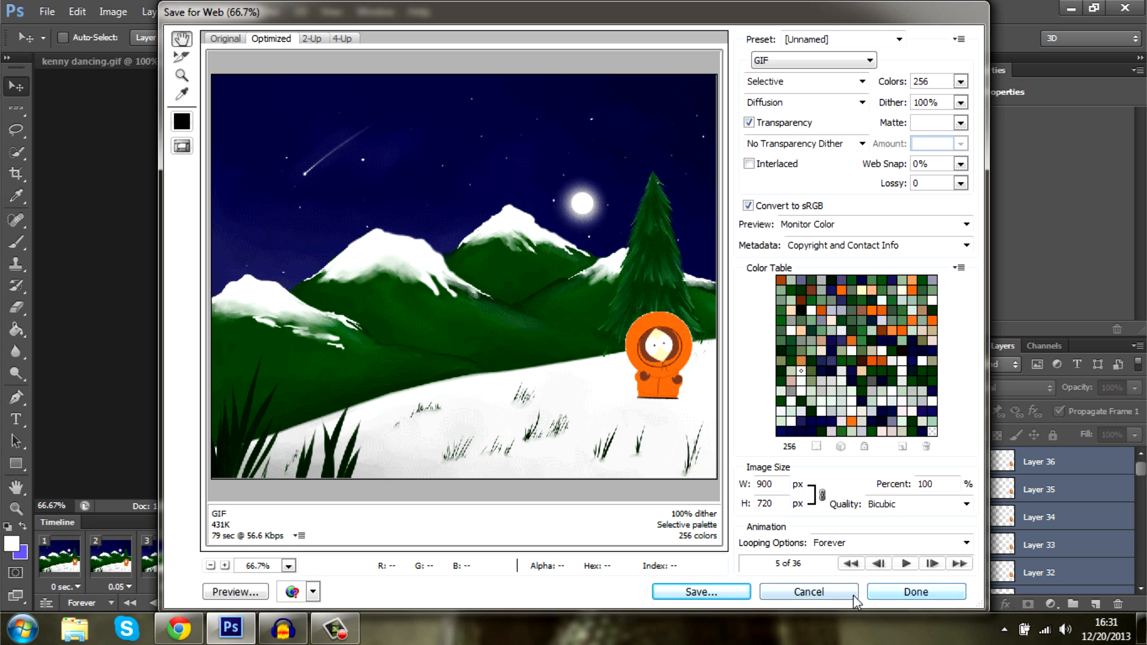
{"action": "left_click", "coordinate": [915, 592]}
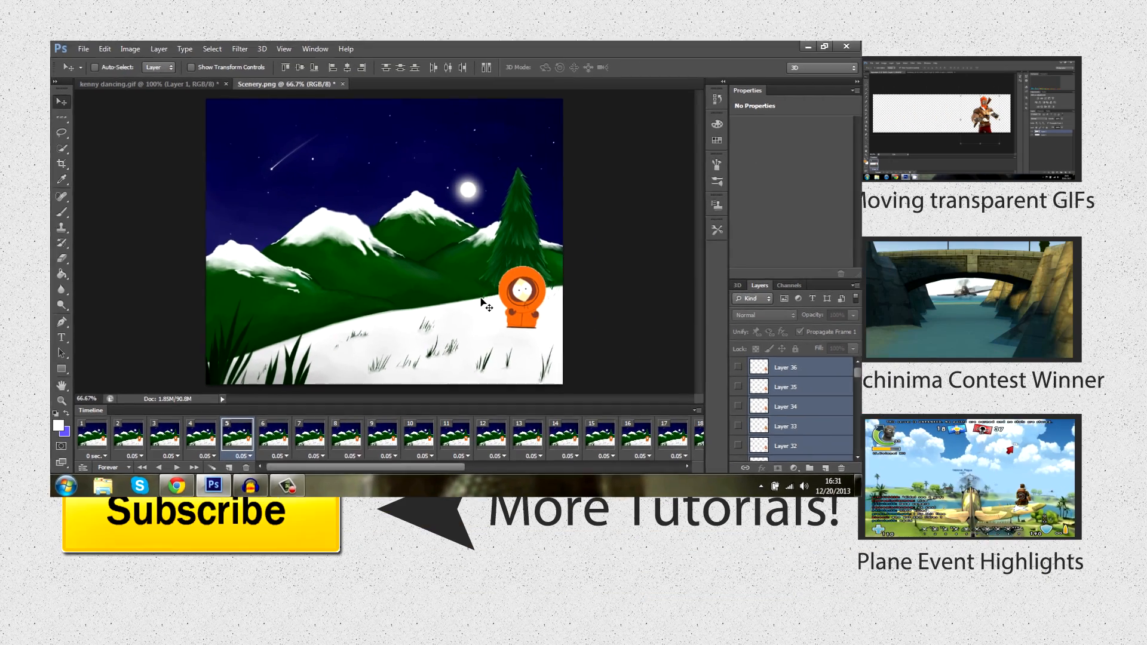